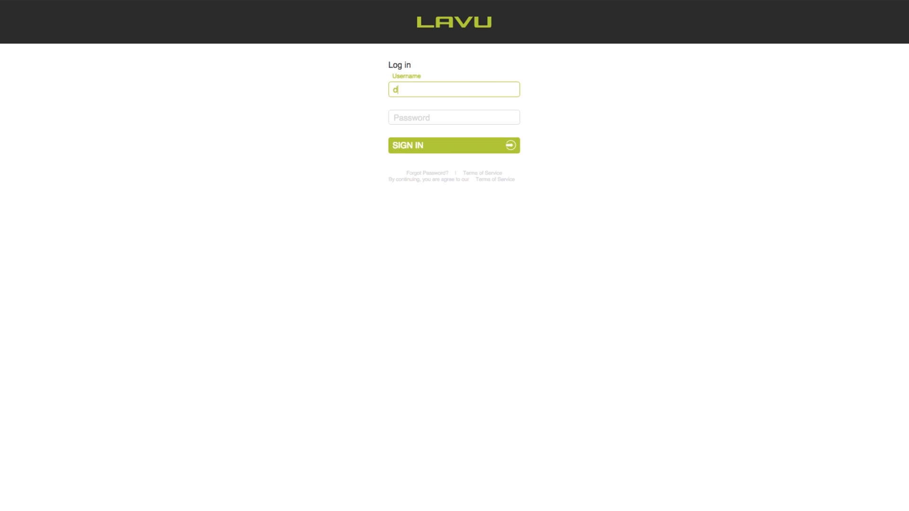
{"action": "type", "text": "emo.davids.ca"}
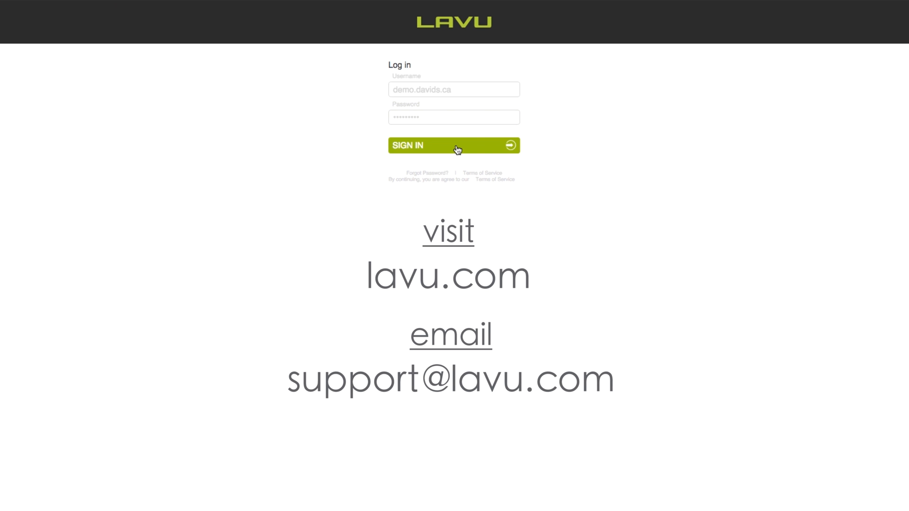
Step: Sign in and wait for the cafe's sales dashboard to load
{"action": "left_click", "coordinate": [454, 146]}
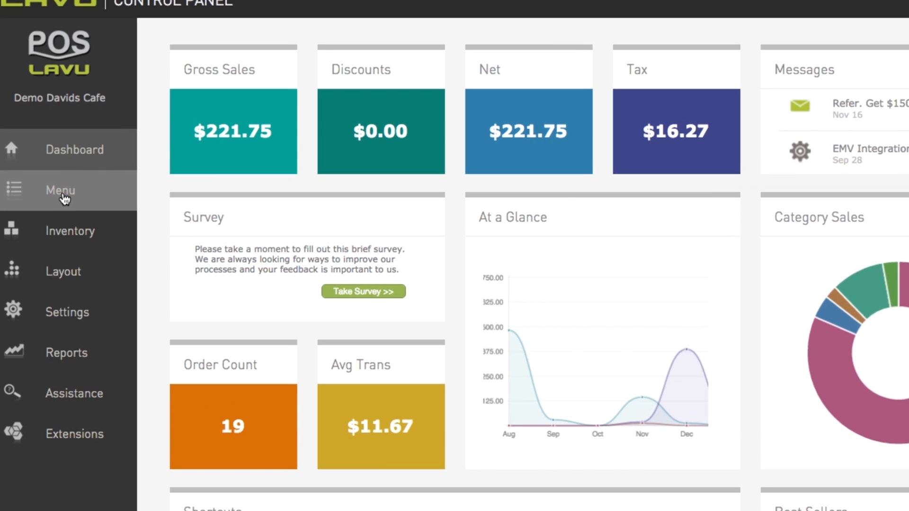
Step: Open the Menu editor and set the Appetizers category's printer to Kitchen
{"action": "left_click", "coordinate": [60, 191]}
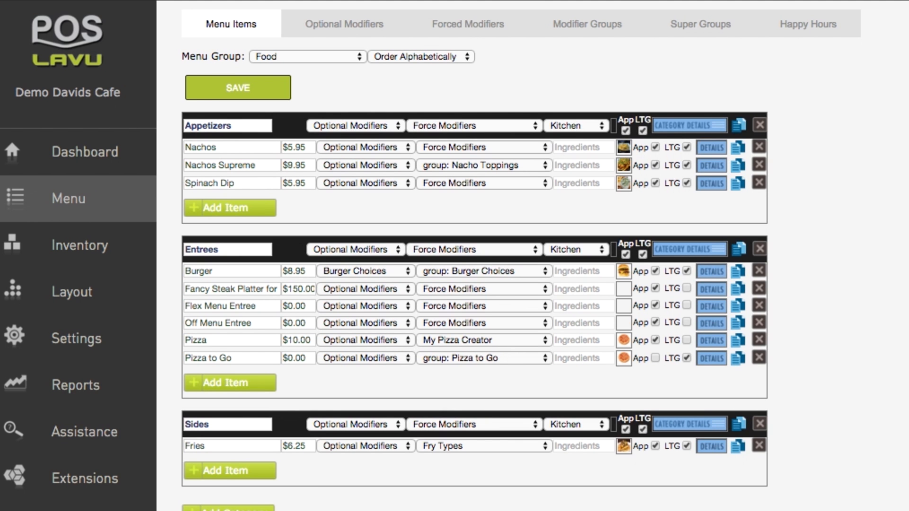
{"action": "mouse_move", "coordinate": [202, 136]}
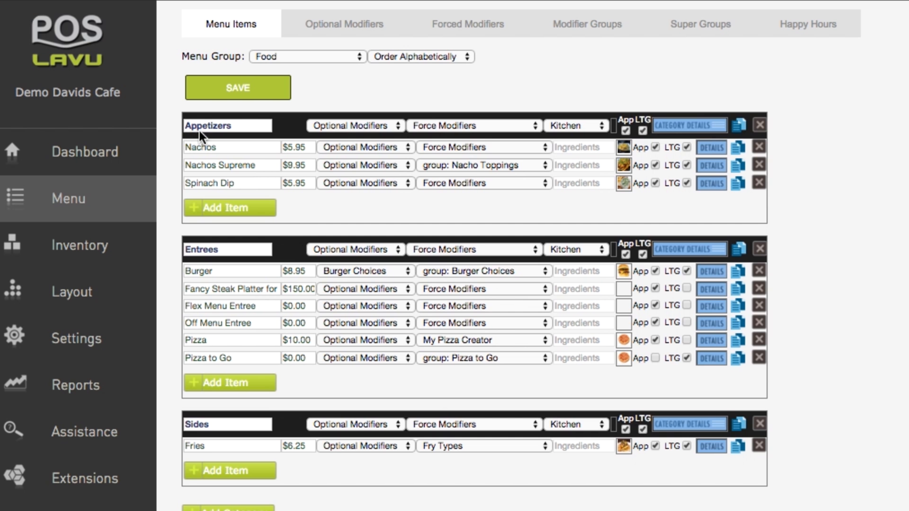
{"action": "mouse_move", "coordinate": [302, 148]}
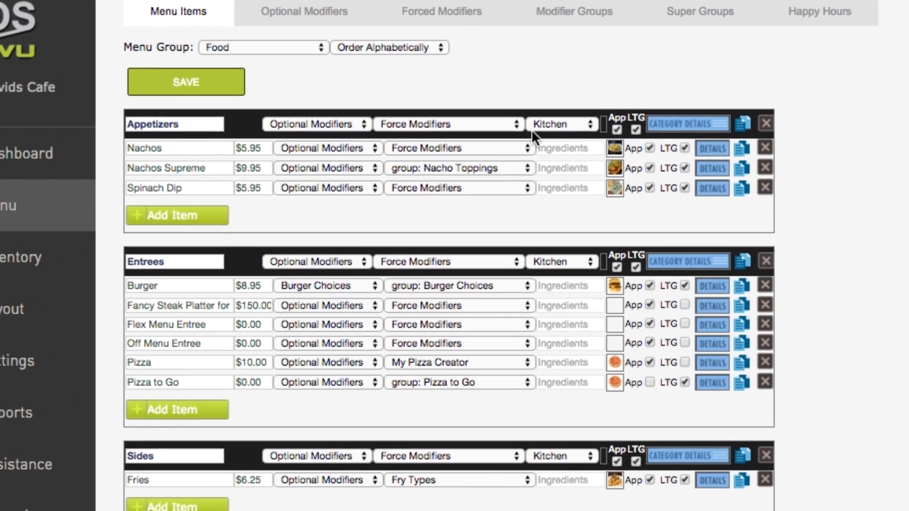
{"action": "left_click", "coordinate": [561, 125]}
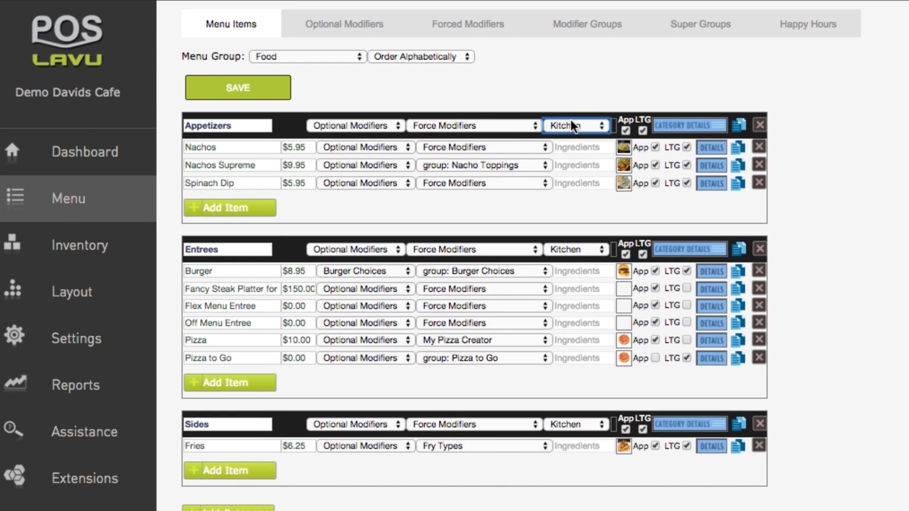
{"action": "left_click", "coordinate": [237, 88]}
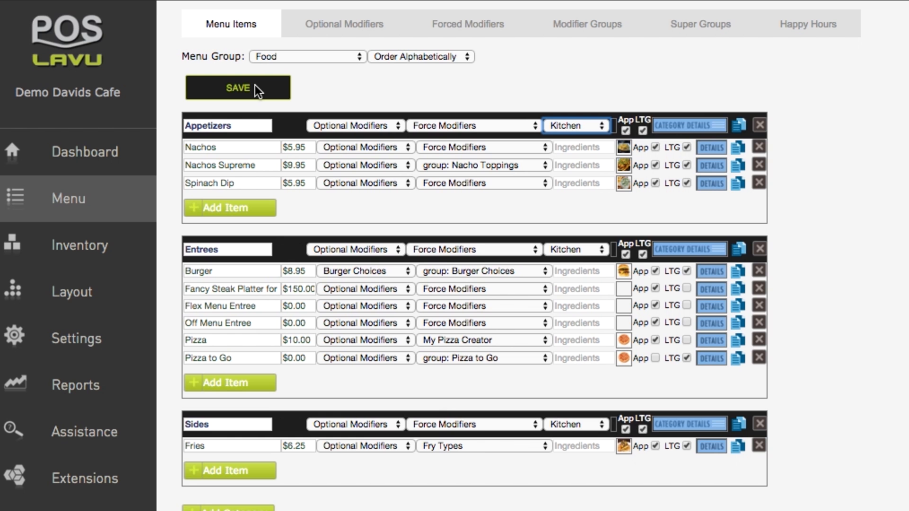
Step: Scroll to the bottom of the Food menu page and save the printer assignments
{"action": "scroll", "scroll_direction": "down", "scroll_amount": 3}
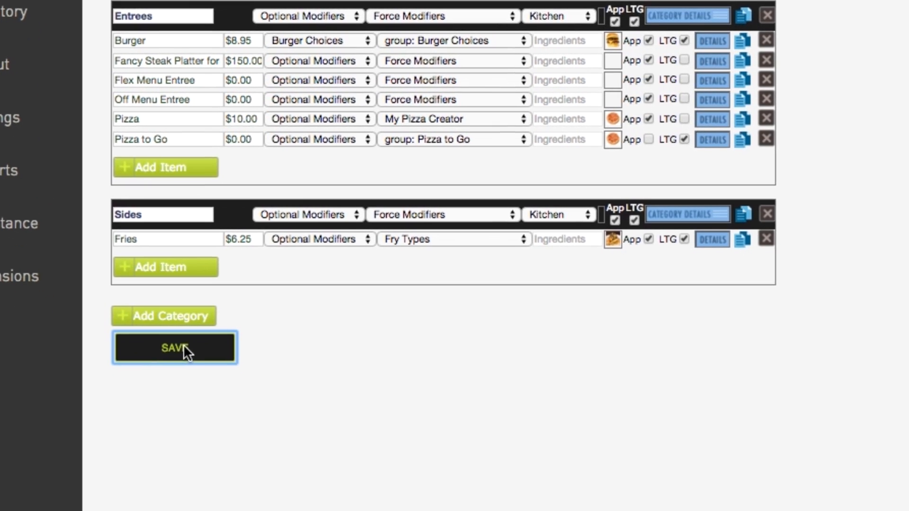
{"action": "left_click", "coordinate": [174, 347]}
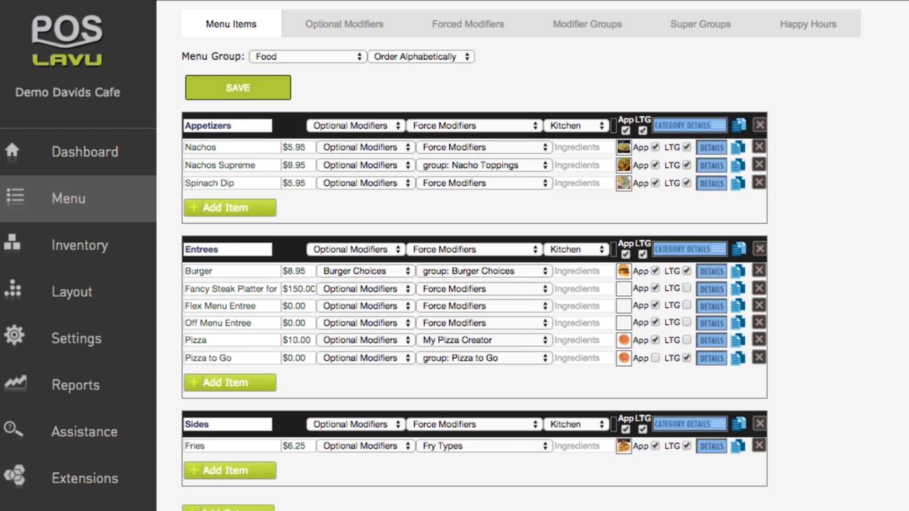
{"action": "mouse_move", "coordinate": [568, 300]}
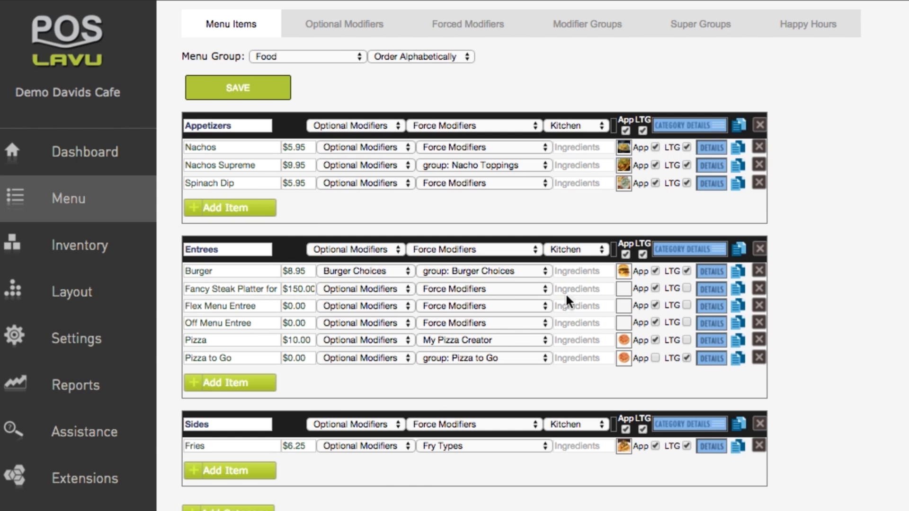
{"action": "mouse_move", "coordinate": [346, 57]}
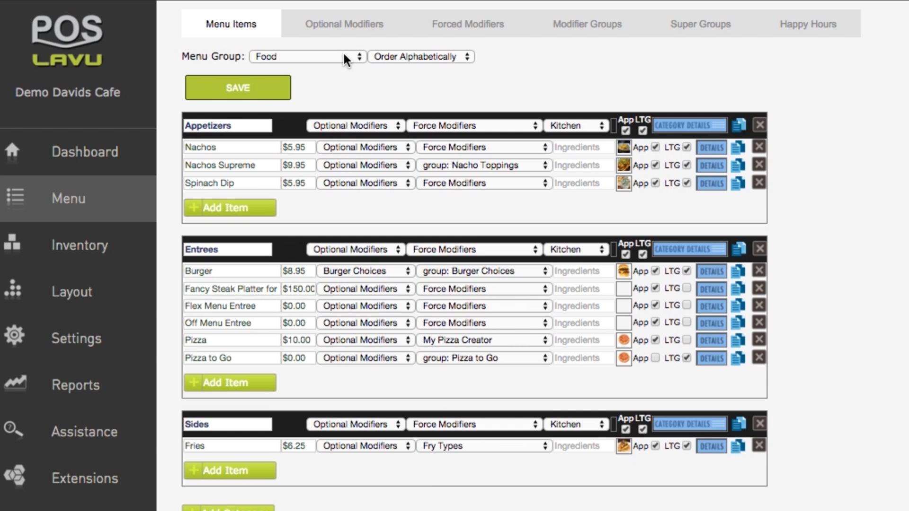
Step: Switch to the Beverages menu group and save its Kitchen printer settings
{"action": "left_click", "coordinate": [308, 57]}
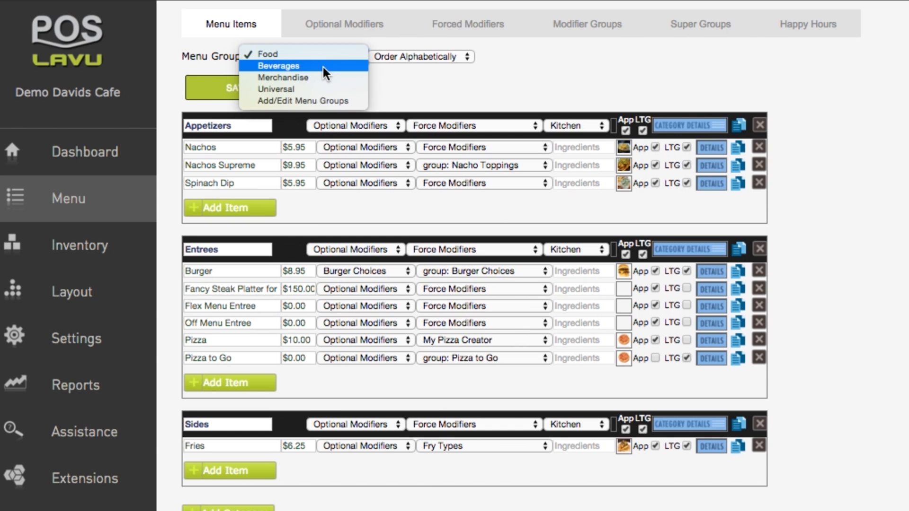
{"action": "left_click", "coordinate": [279, 65]}
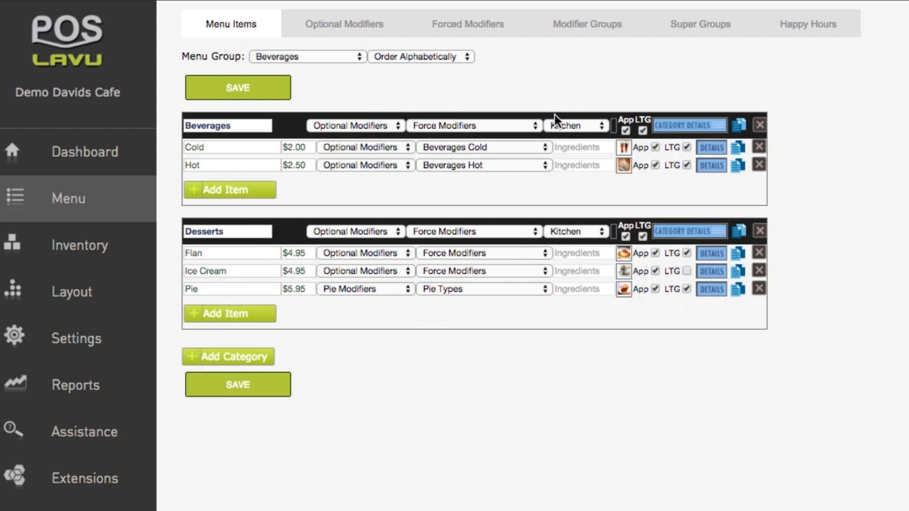
{"action": "left_click", "coordinate": [237, 88]}
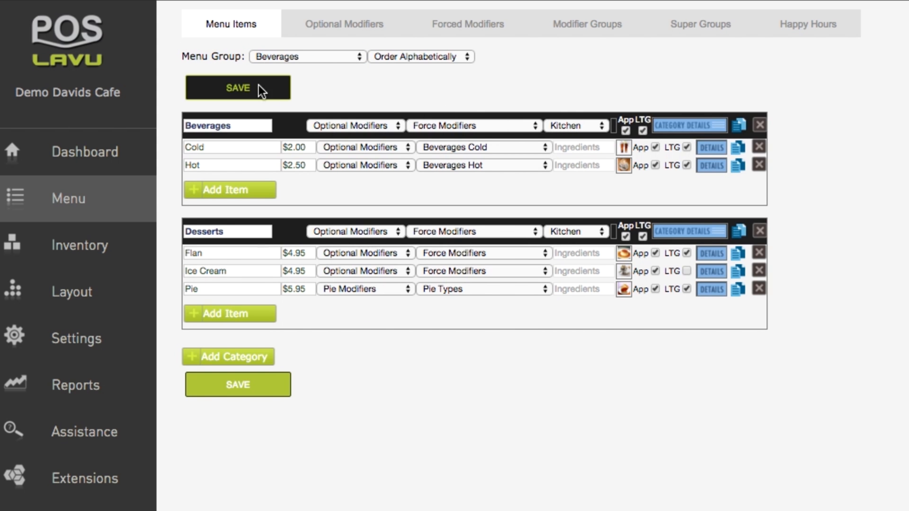